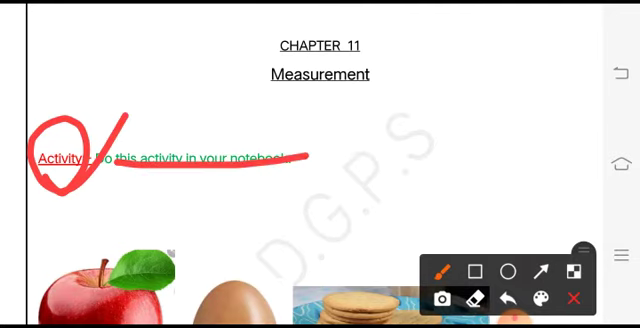
Scroll down past the bread images to the weight-estimation activity and its empty answer box.
scroll(down, 3)
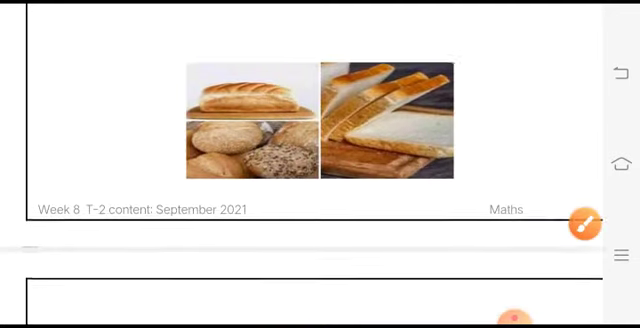
scroll(down, 3)
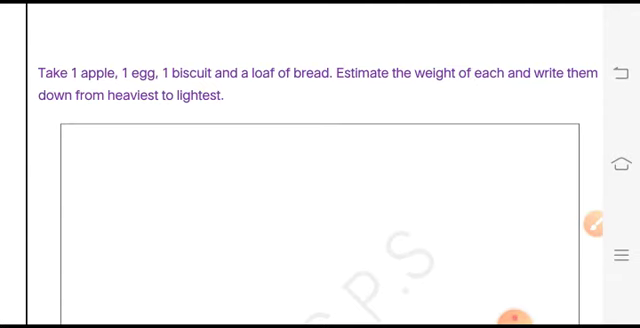
With the red pen, handwrite numbered lines 1. and 2. with underlines in the answer box.
click(592, 224)
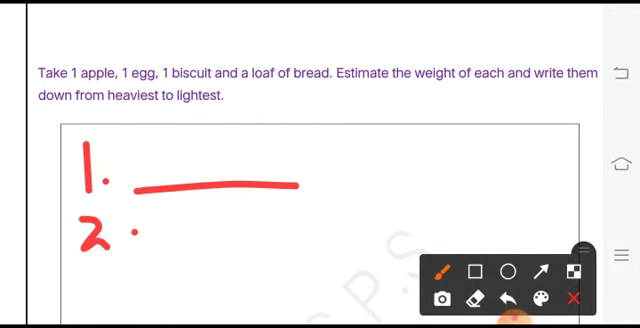
drag(170, 232, 270, 226)
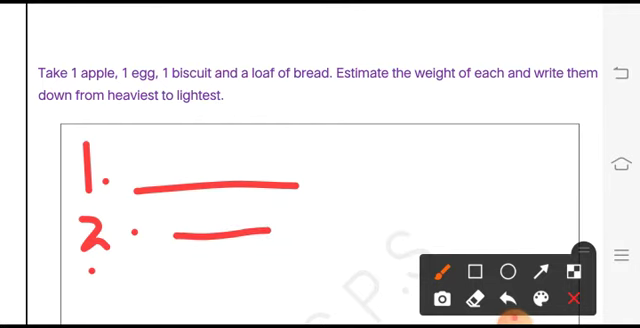